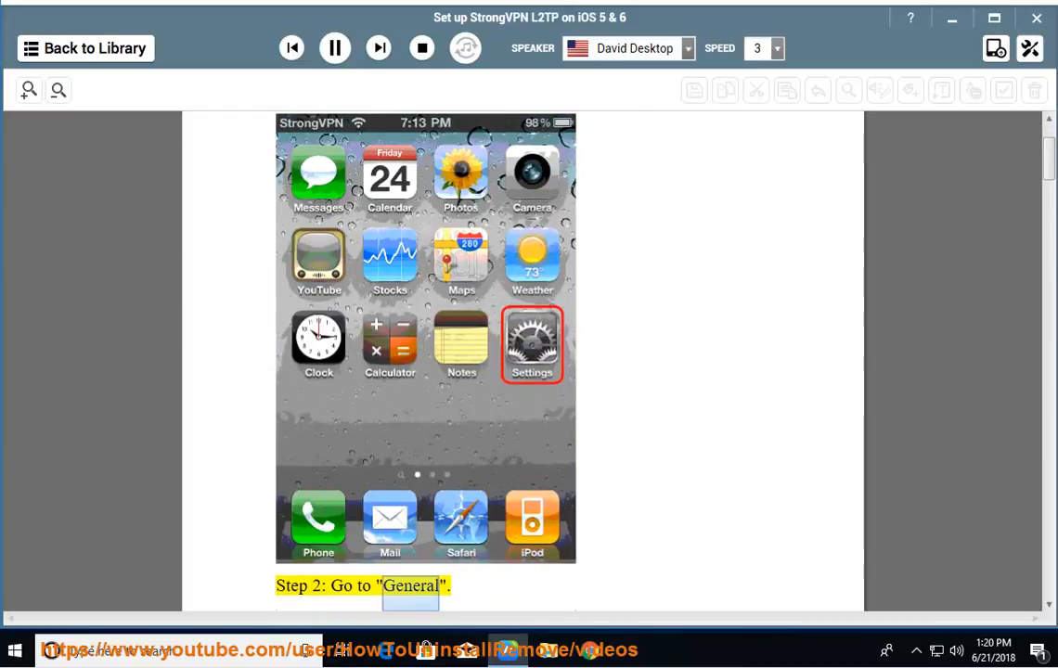
- Scroll down to follow the read-aloud through to Step 6, 'Choose L2TP tab'
scroll(down, 3)
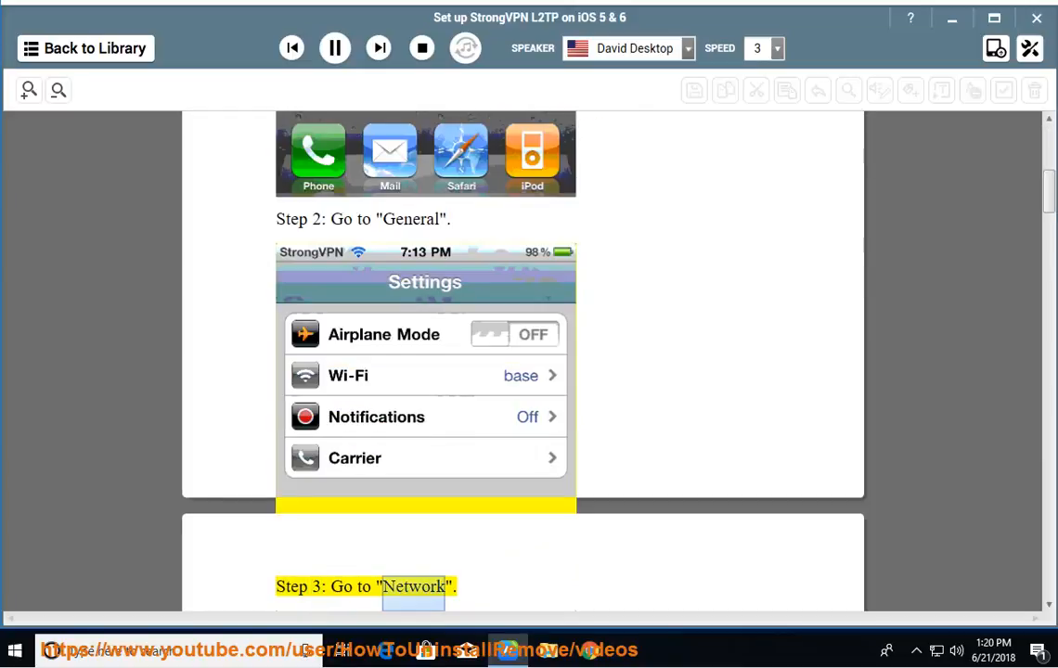
scroll(down, 3)
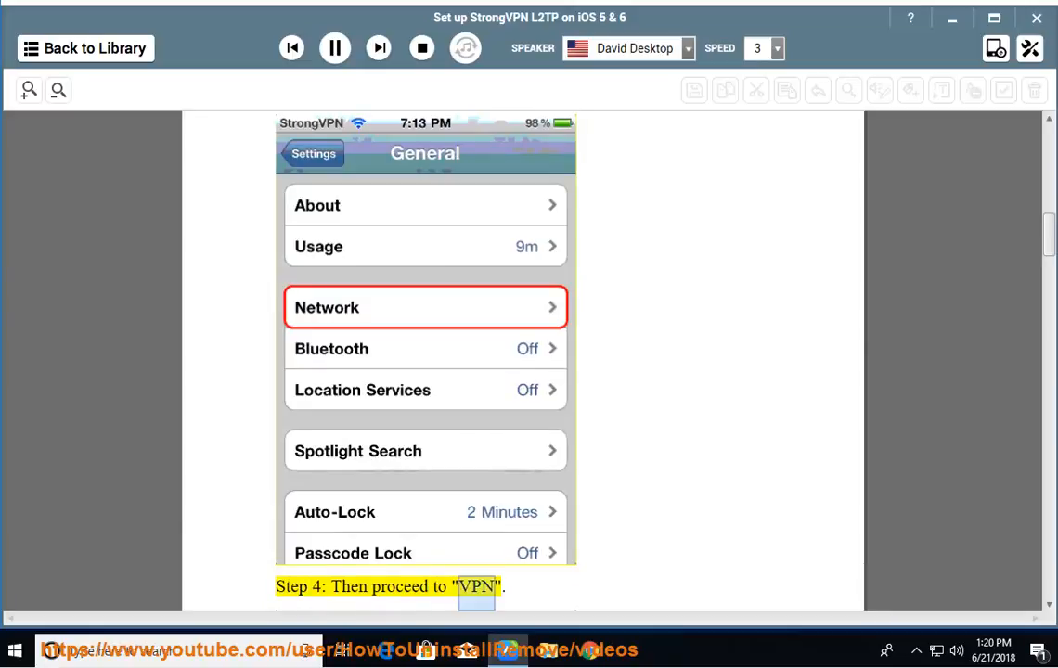
scroll(down, 3)
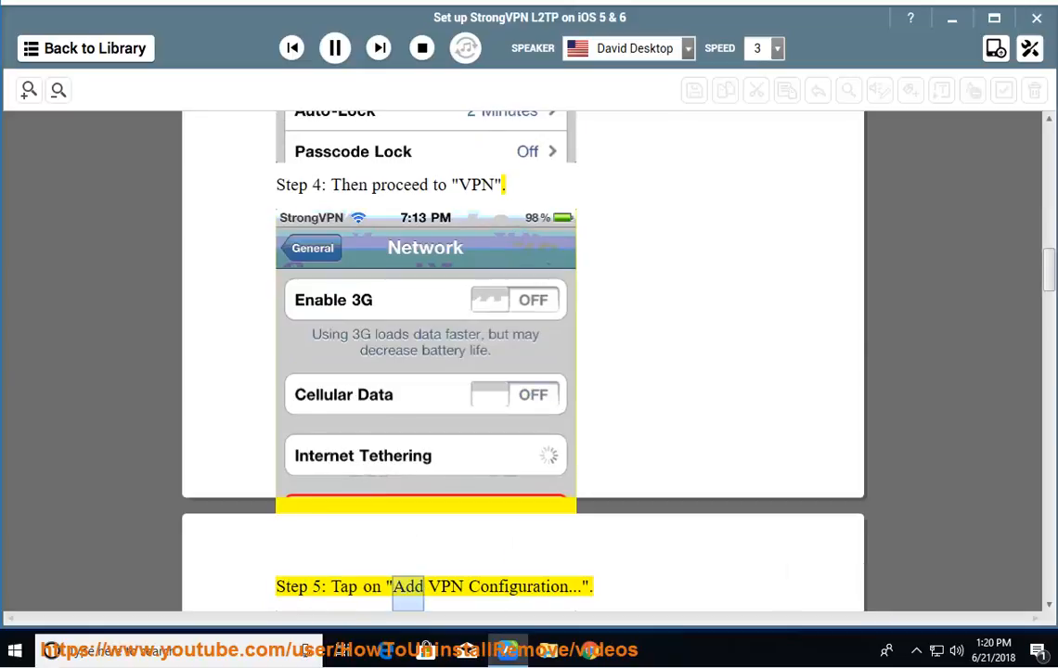
scroll(down, 3)
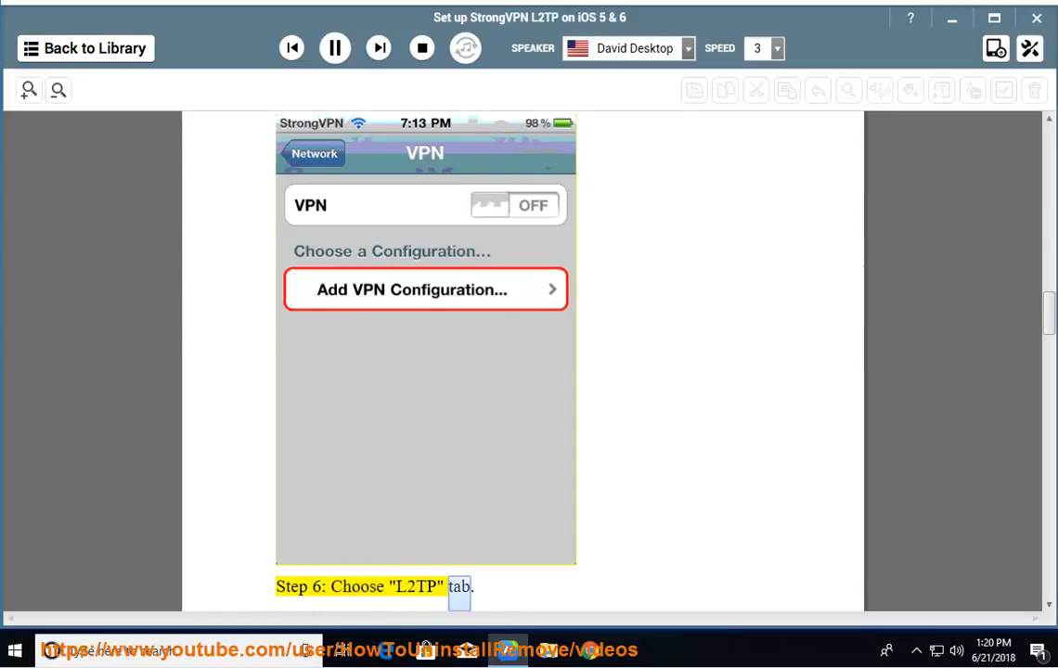
- Scroll through page 3's credential explanations to 'Save the Configuration and go back.'
scroll(down, 3)
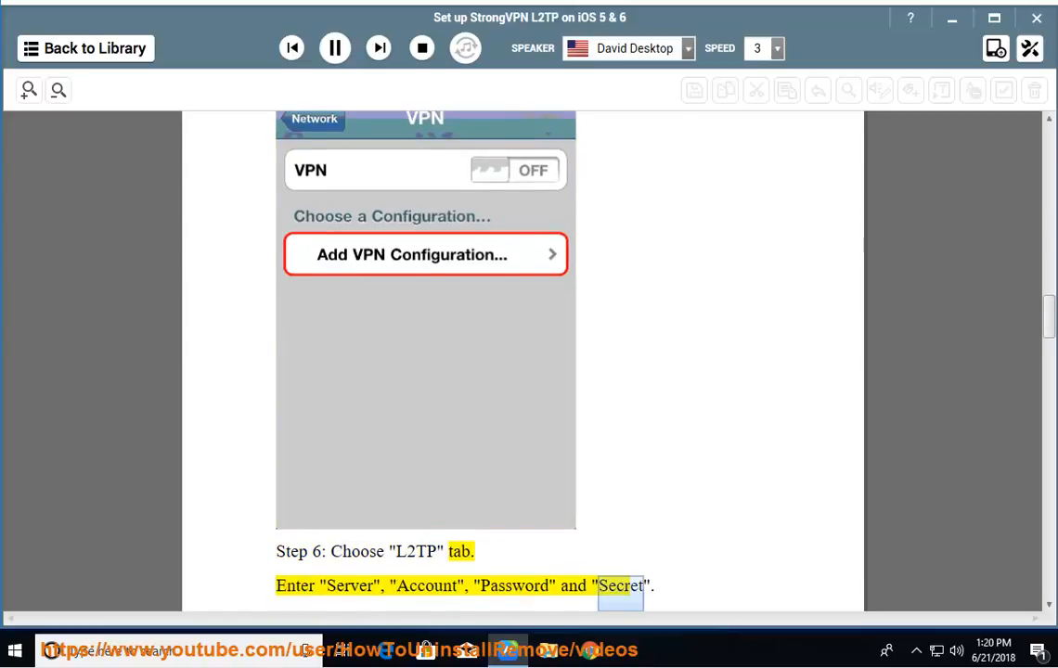
scroll(down, 3)
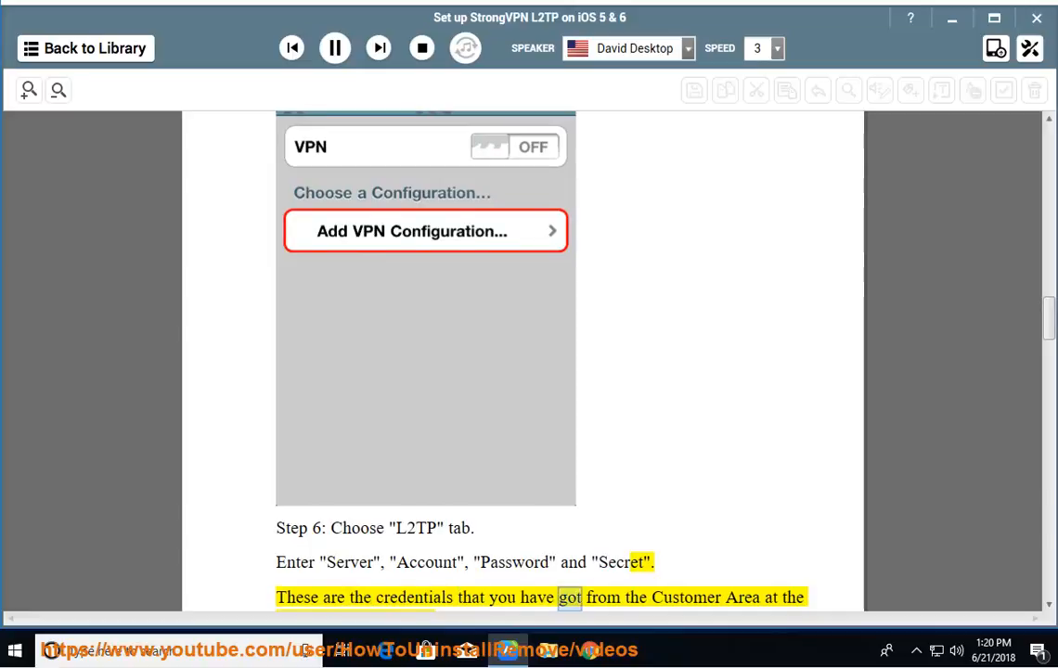
scroll(down, 3)
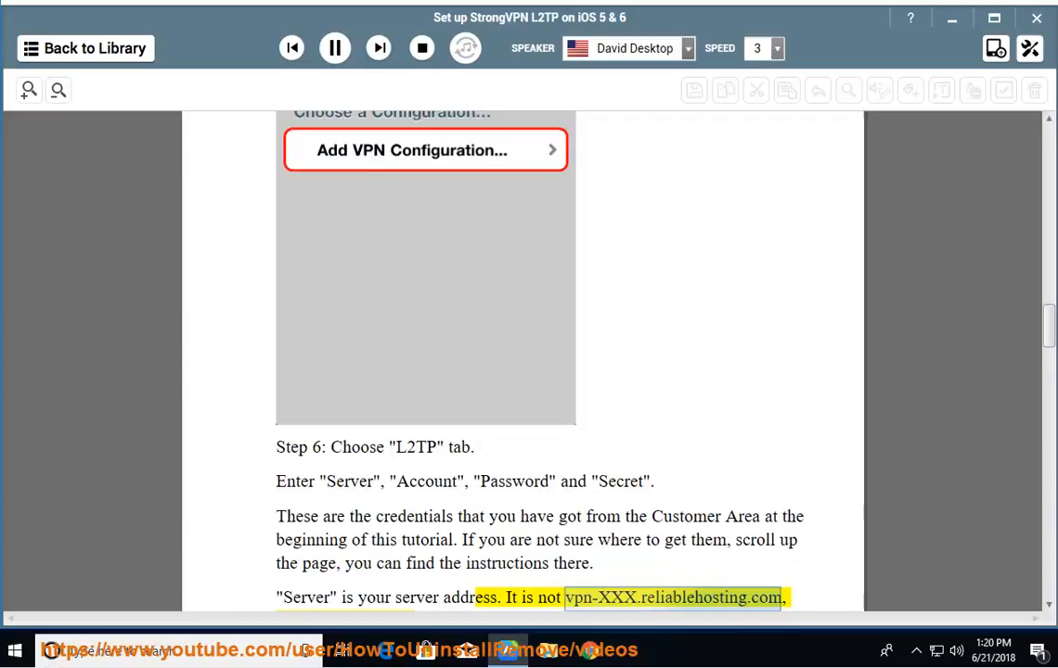
scroll(down, 3)
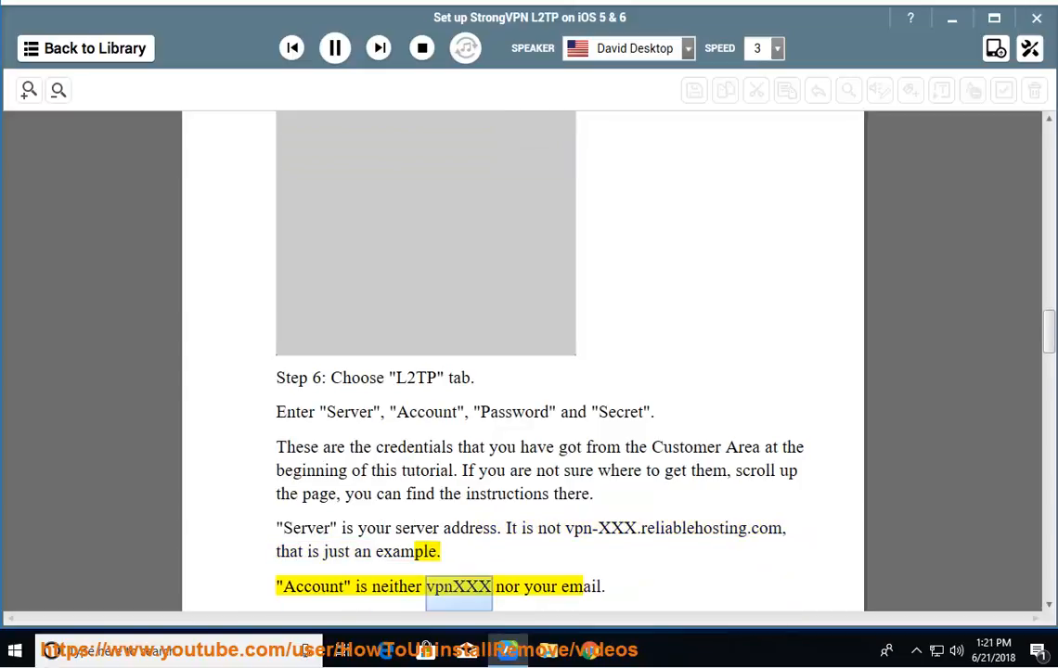
scroll(down, 3)
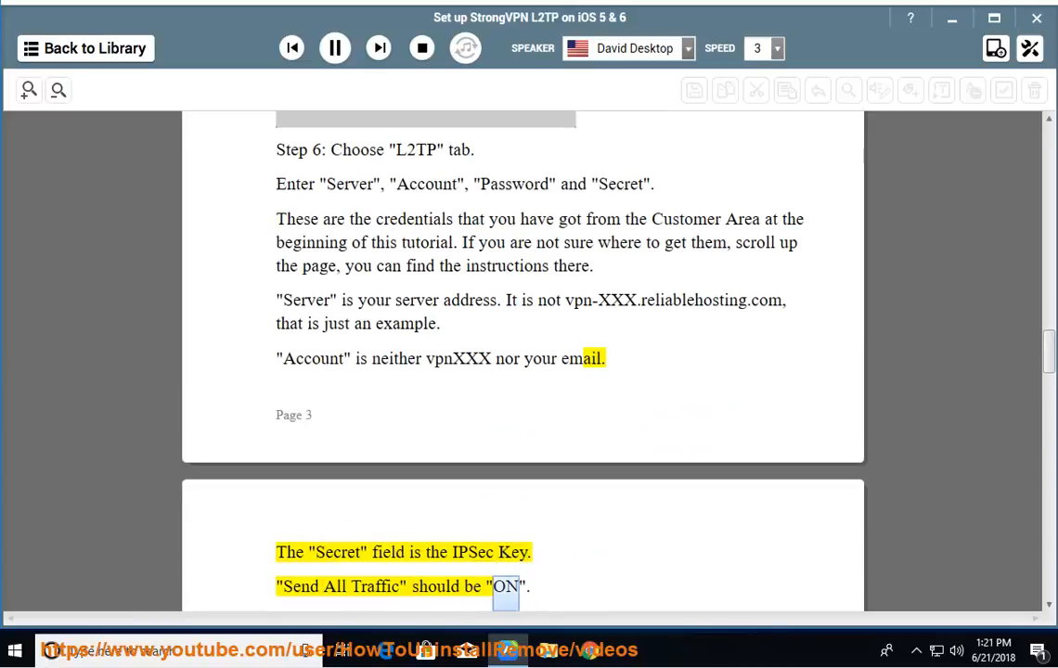
scroll(down, 3)
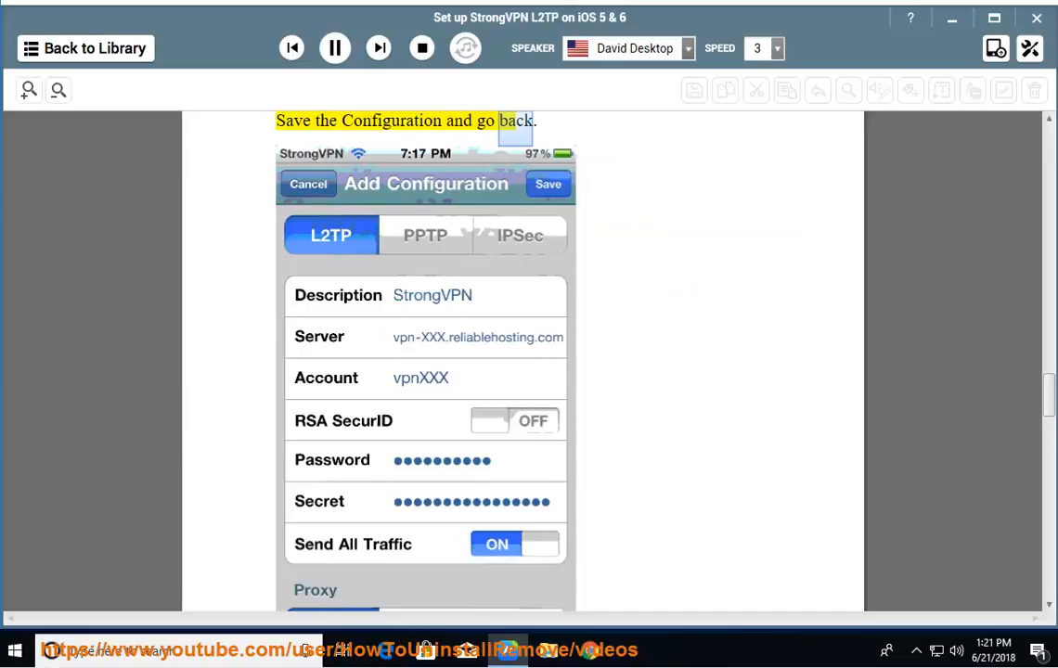
- Follow Steps 7-9 to 'Done. You are connected.' and stop the read-aloud
scroll(down, 3)
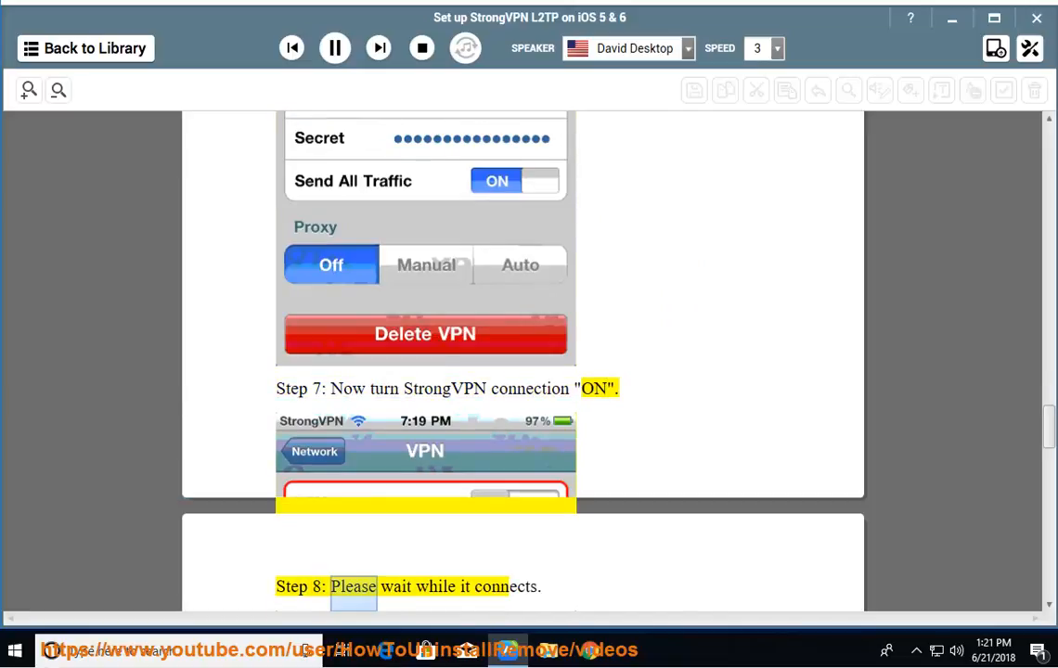
scroll(down, 3)
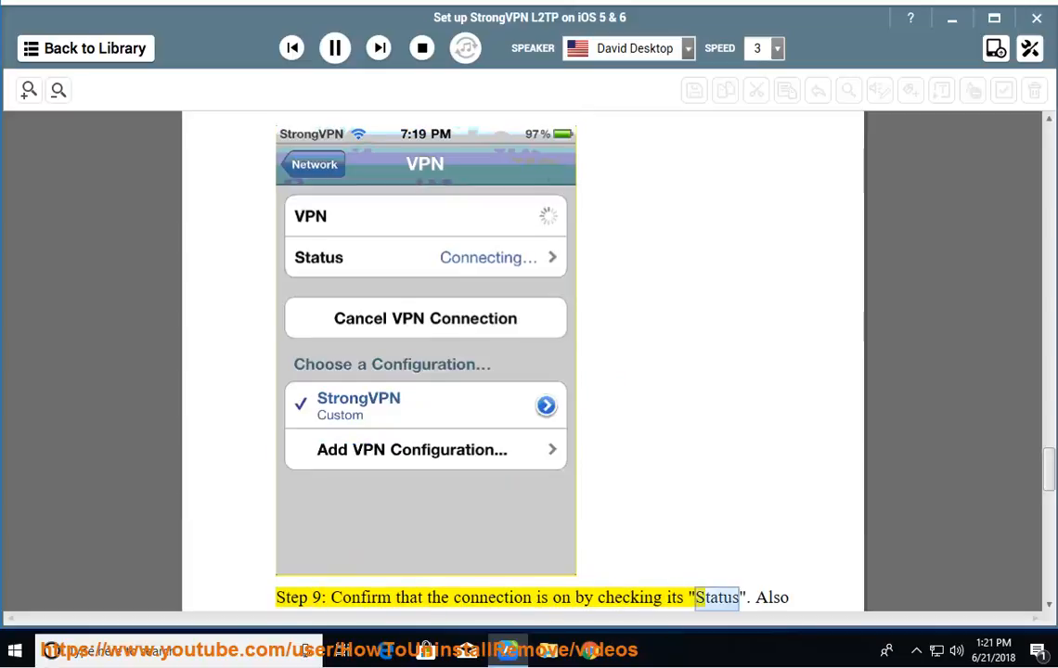
scroll(down, 3)
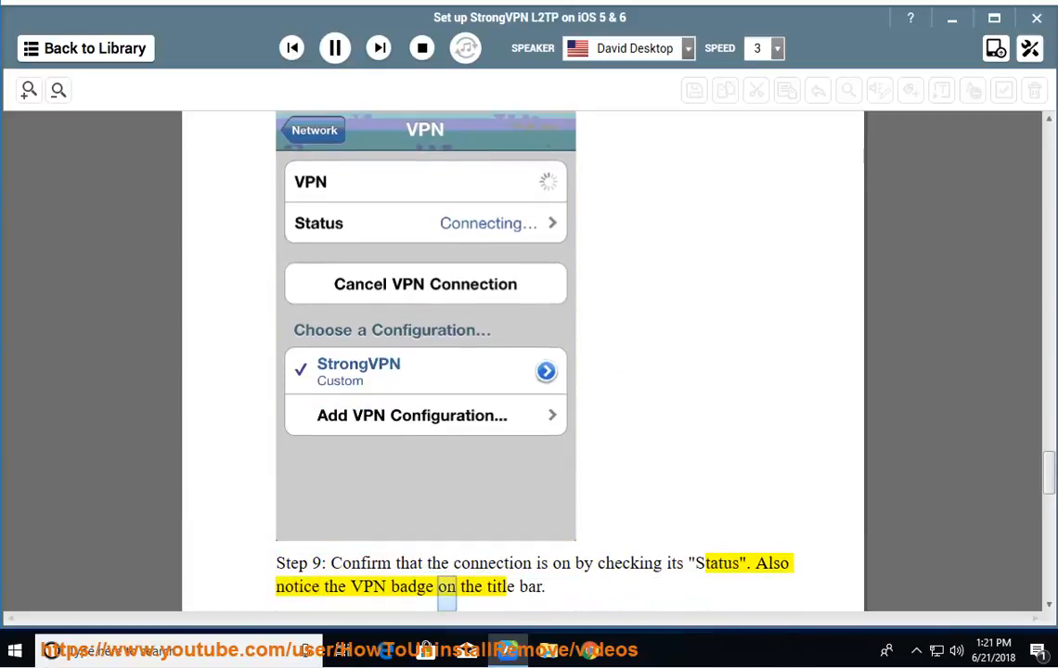
scroll(down, 3)
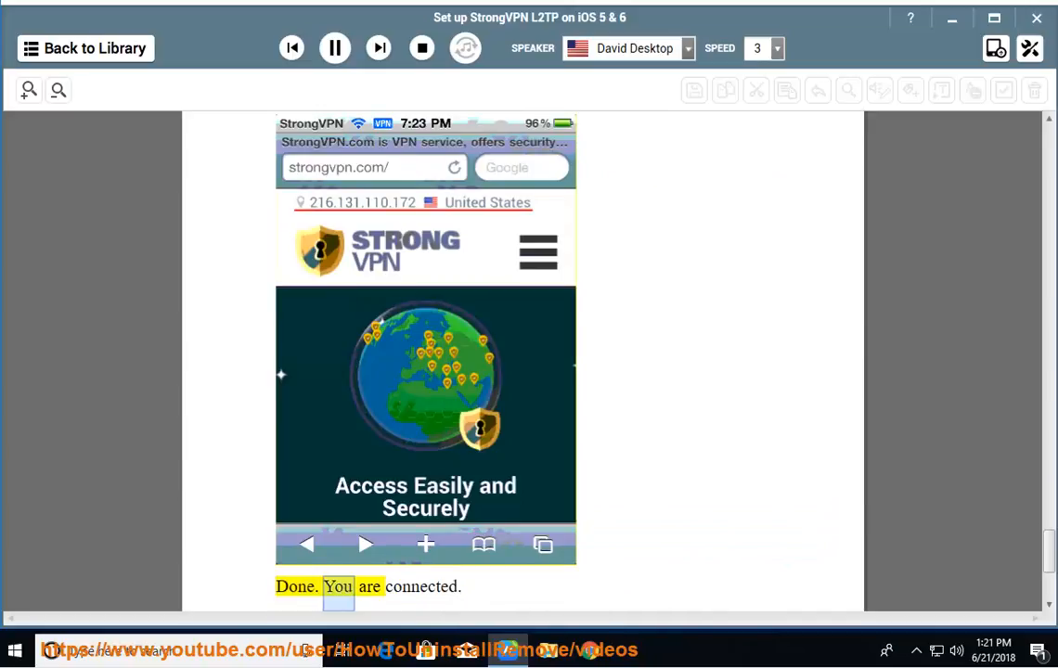
click(334, 48)
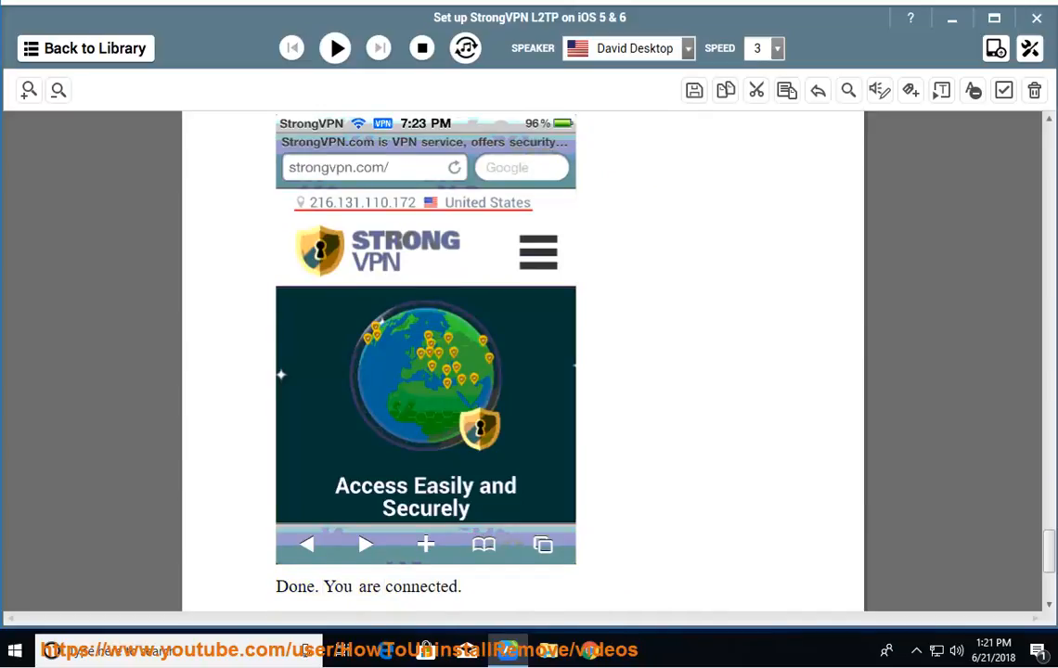